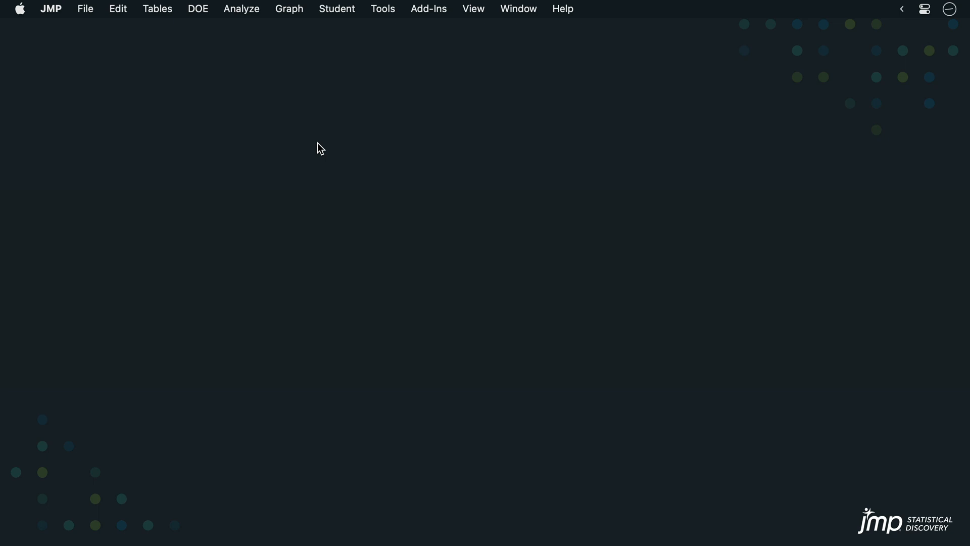
- Browse the DOE menu's power-based Sample Size Explorers
{"action": "left_click", "coordinate": [198, 9]}
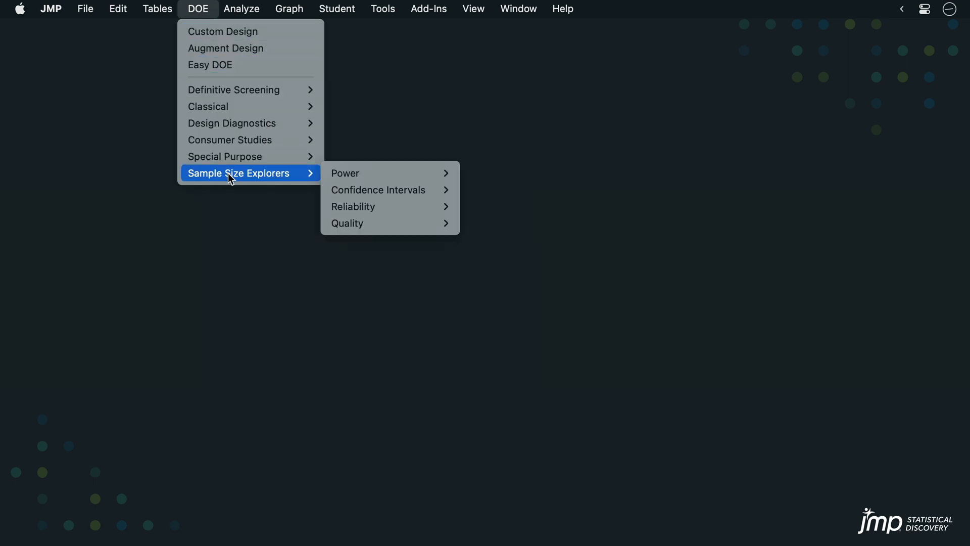
{"action": "mouse_move", "coordinate": [308, 178]}
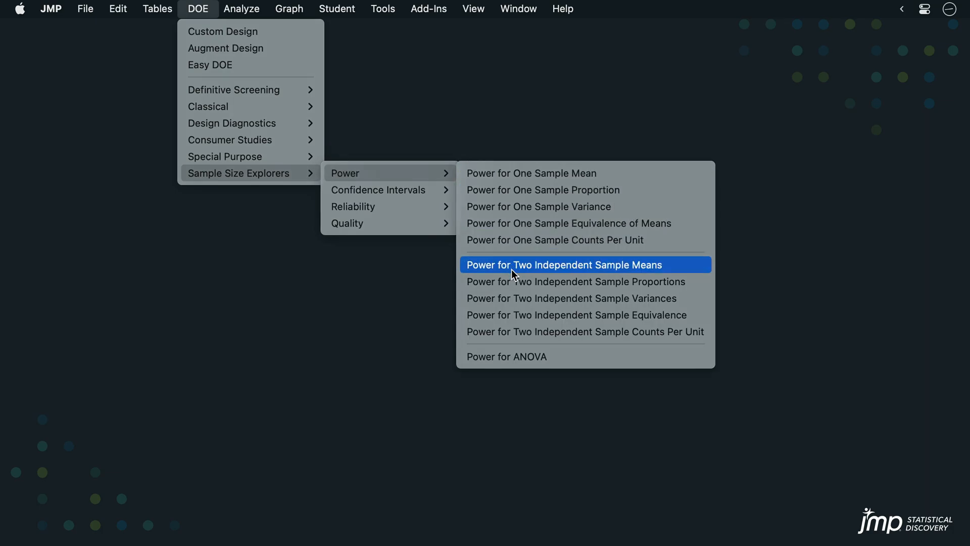
- Launch Power for Two Independent Sample Means, toggling known standard deviations to Yes and back to No
{"action": "left_click", "coordinate": [564, 264]}
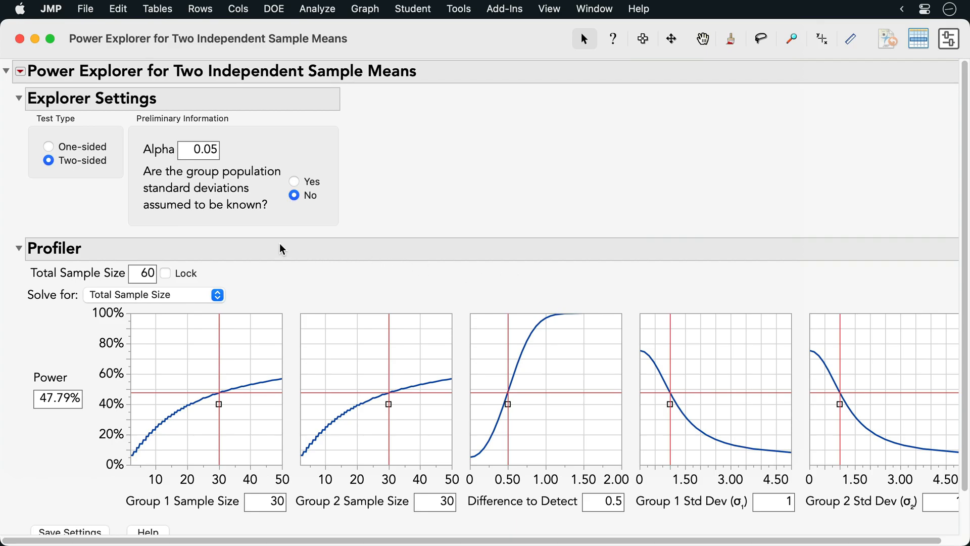
{"action": "mouse_move", "coordinate": [76, 190]}
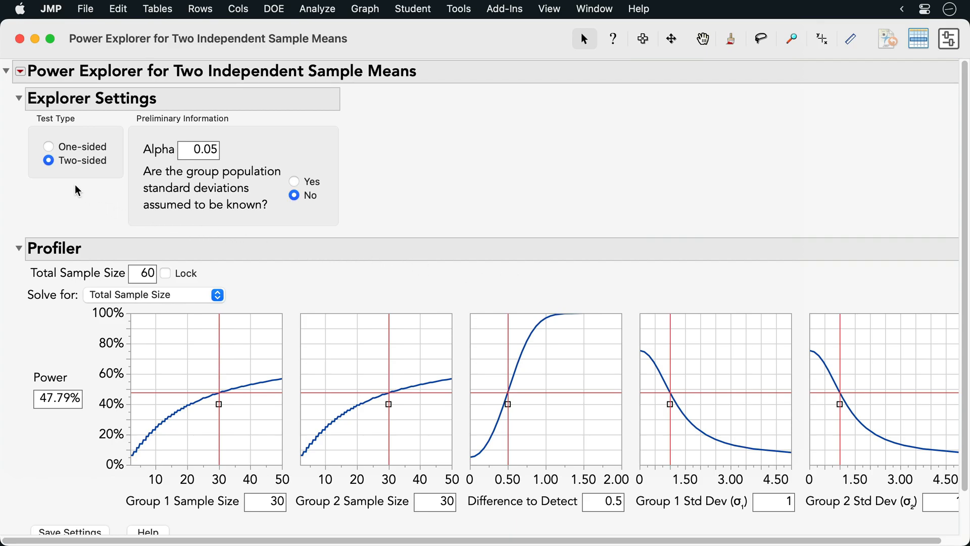
{"action": "mouse_move", "coordinate": [230, 160]}
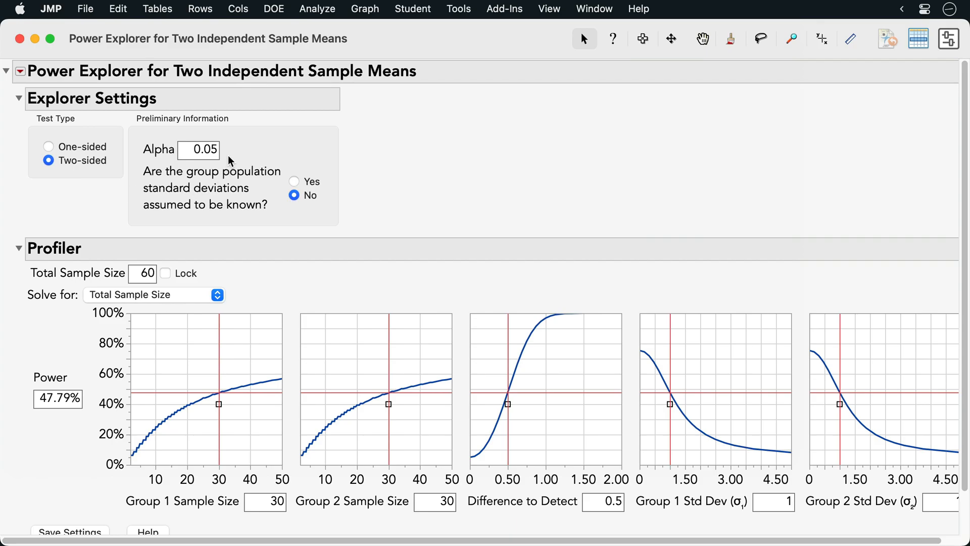
{"action": "mouse_move", "coordinate": [317, 158]}
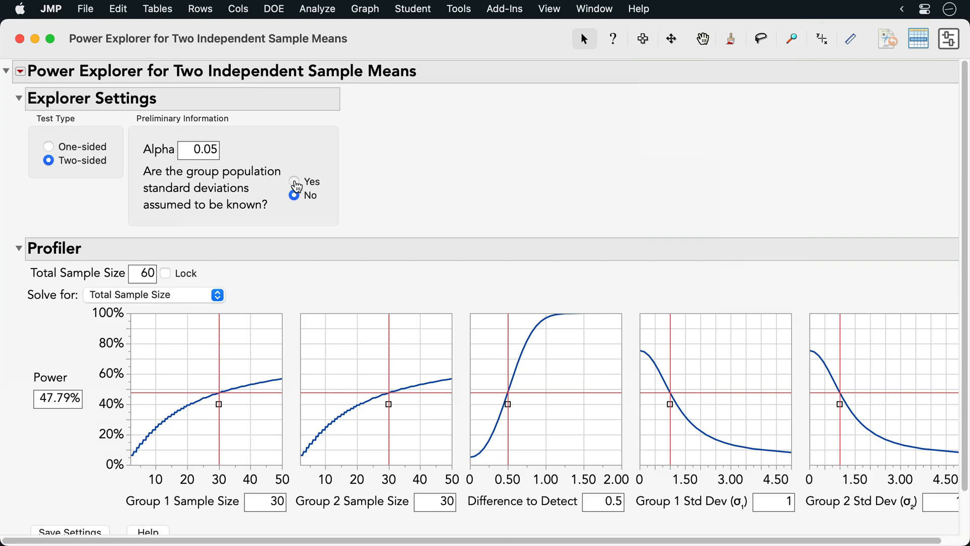
{"action": "left_click", "coordinate": [294, 181]}
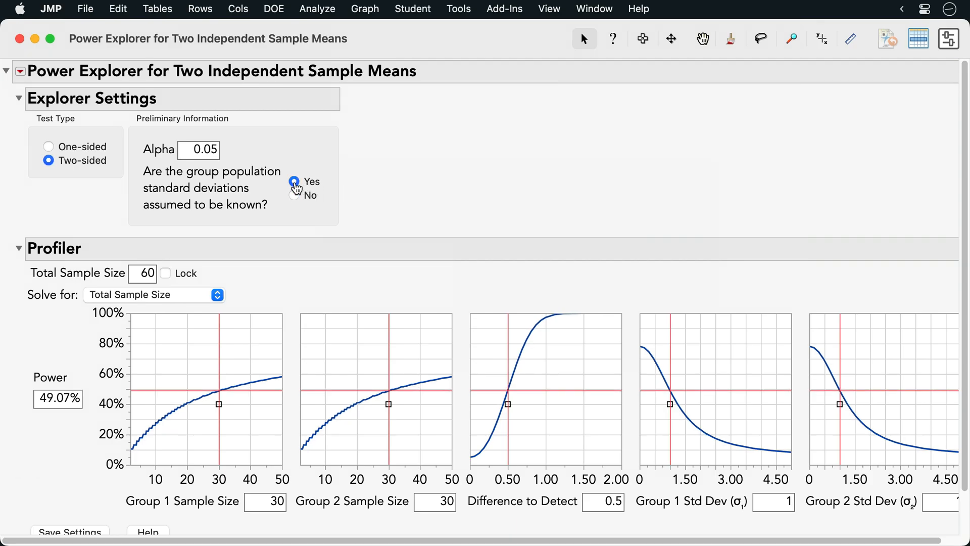
{"action": "left_click", "coordinate": [294, 195]}
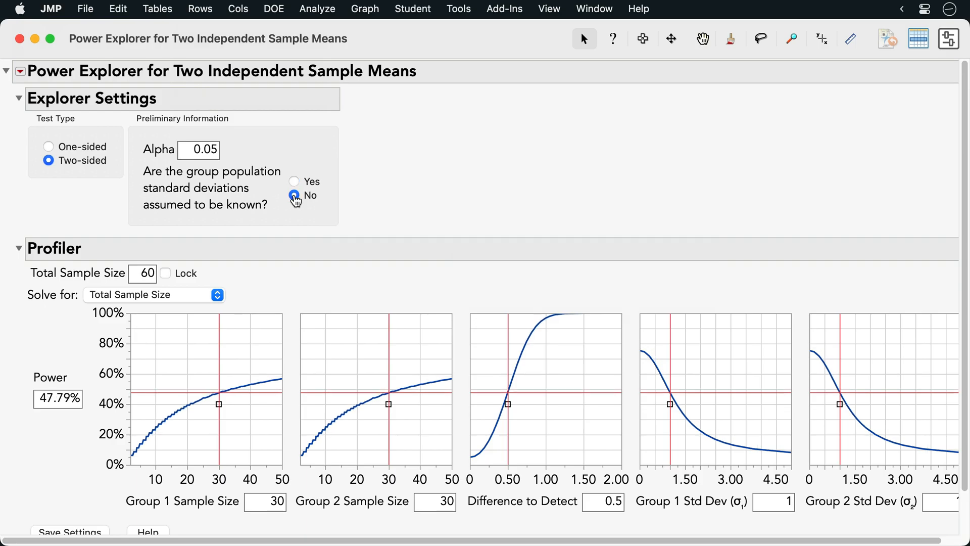
{"action": "mouse_move", "coordinate": [348, 191]}
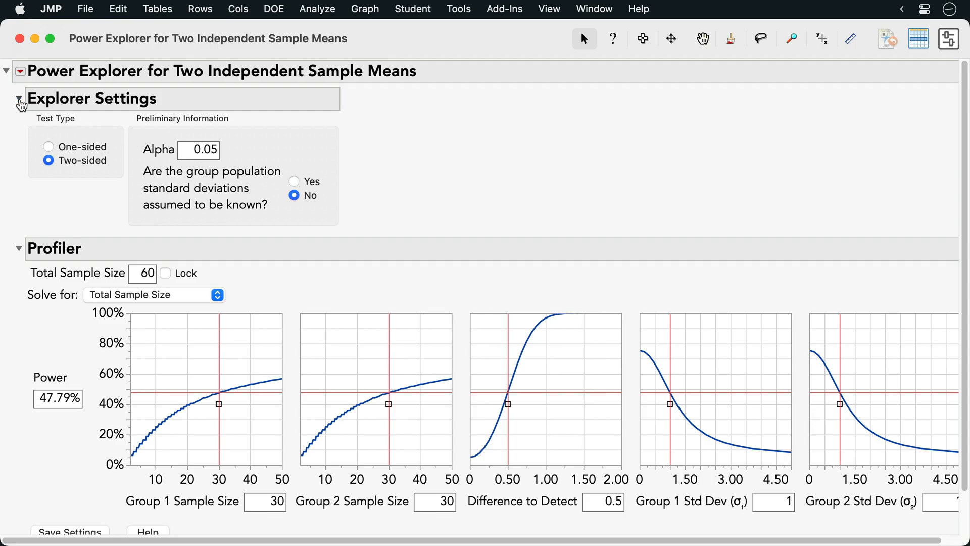
- Collapse the Explorer Settings section
{"action": "left_click", "coordinate": [20, 98]}
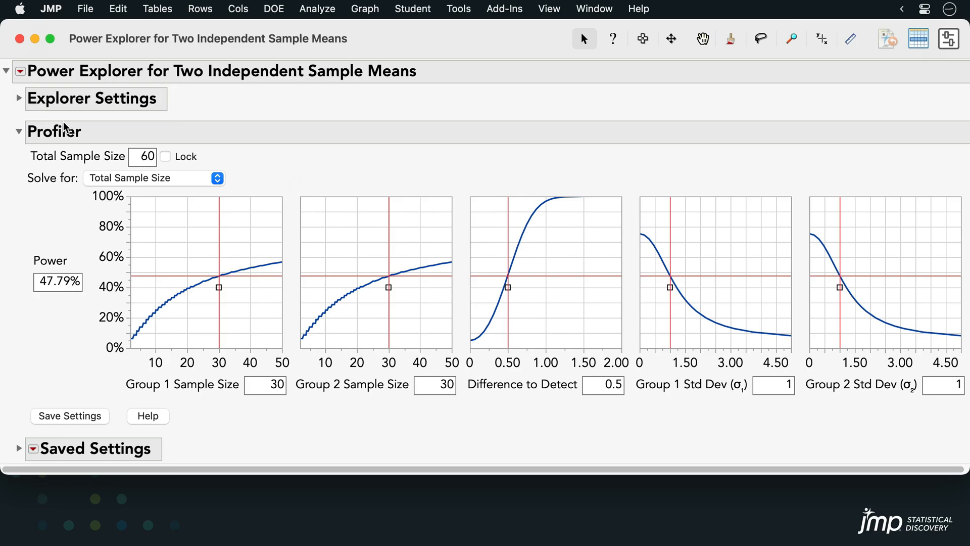
{"action": "mouse_move", "coordinate": [371, 235]}
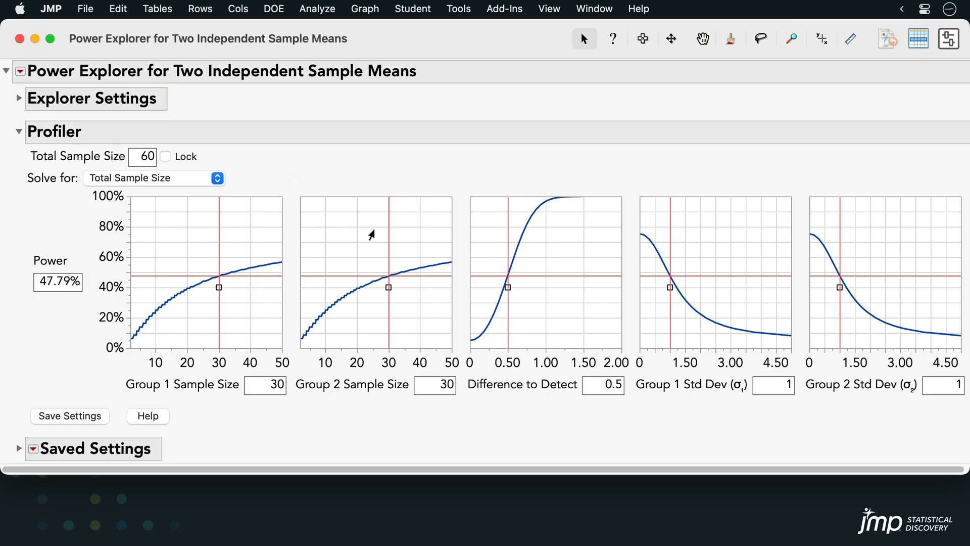
{"action": "mouse_move", "coordinate": [540, 234]}
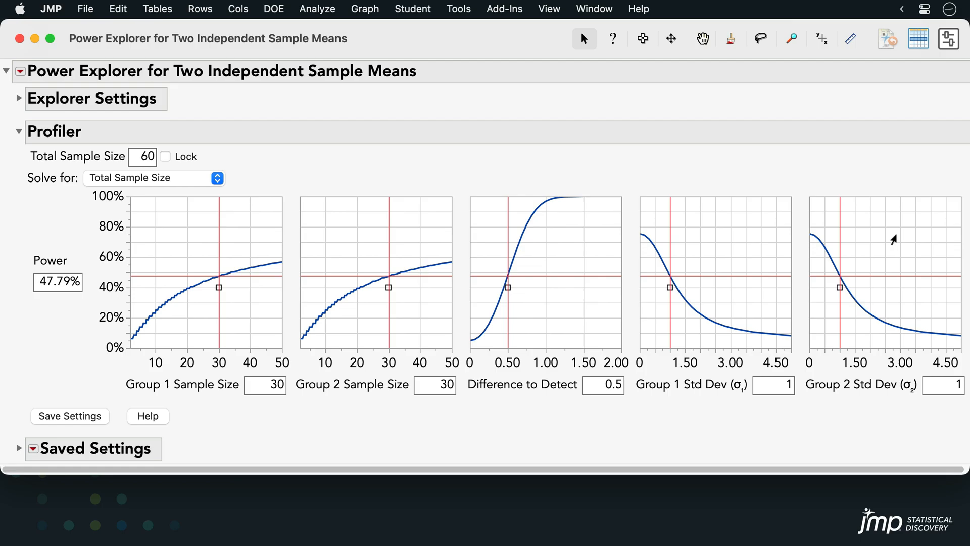
{"action": "mouse_move", "coordinate": [728, 342]}
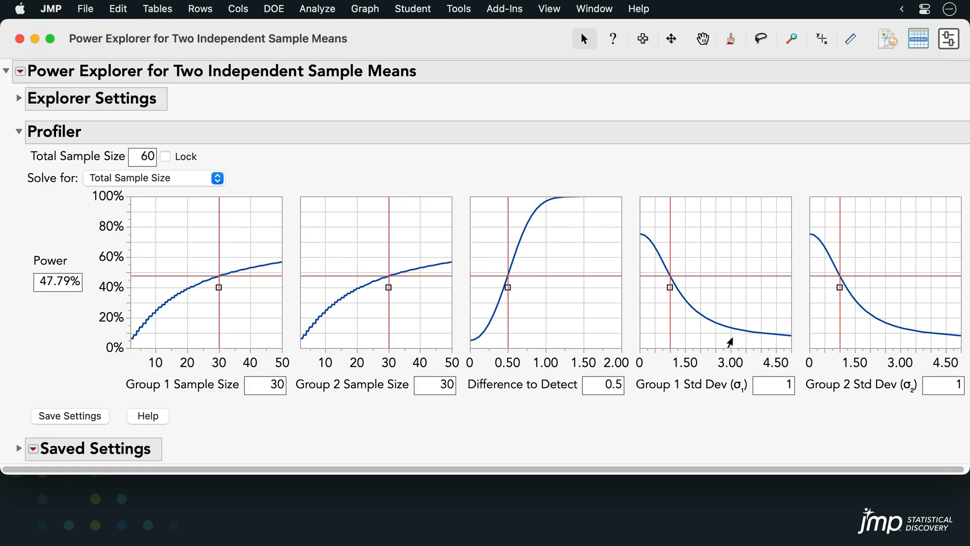
{"action": "mouse_move", "coordinate": [563, 442]}
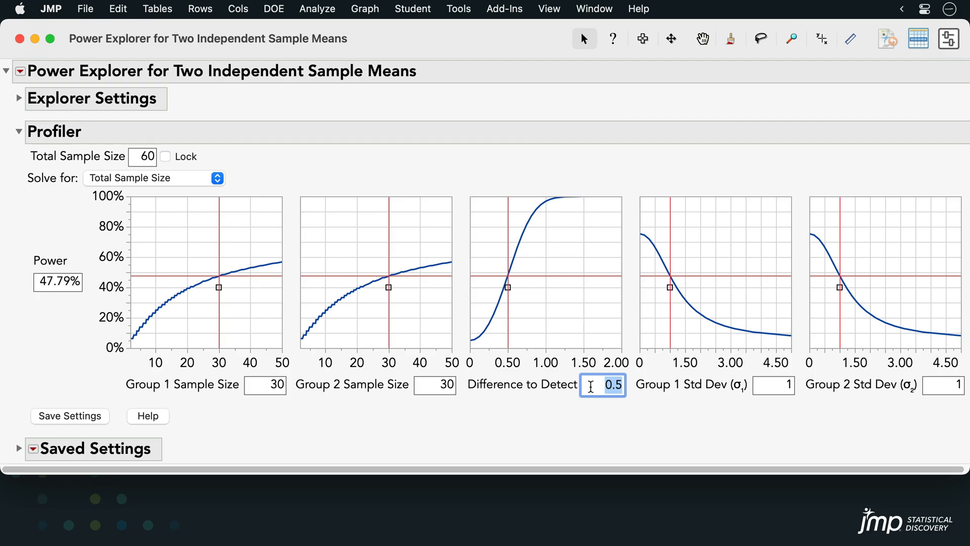
- Enter difference 2.5, both standard deviations 2, and power 80, yielding 23 total samples
{"action": "type", "text": "2.5"}
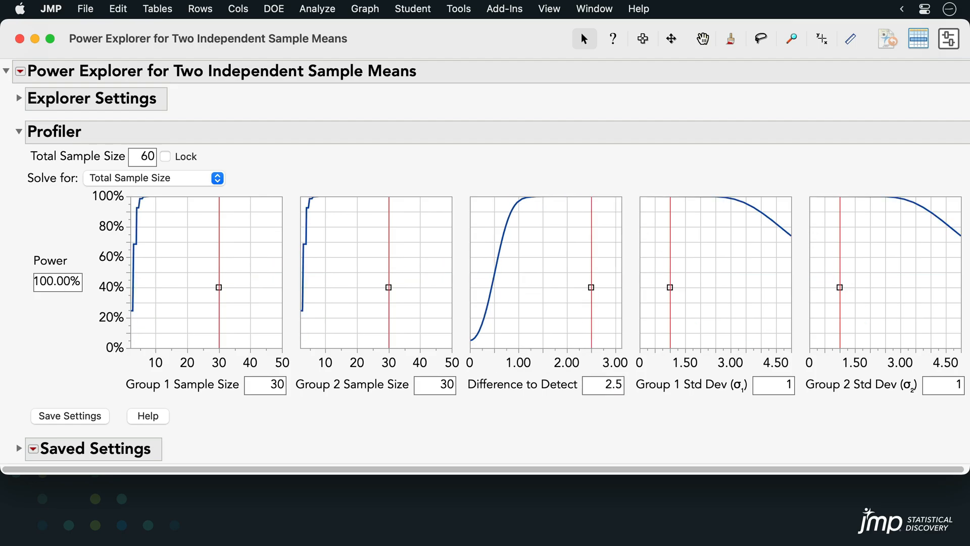
{"action": "type", "text": "2"}
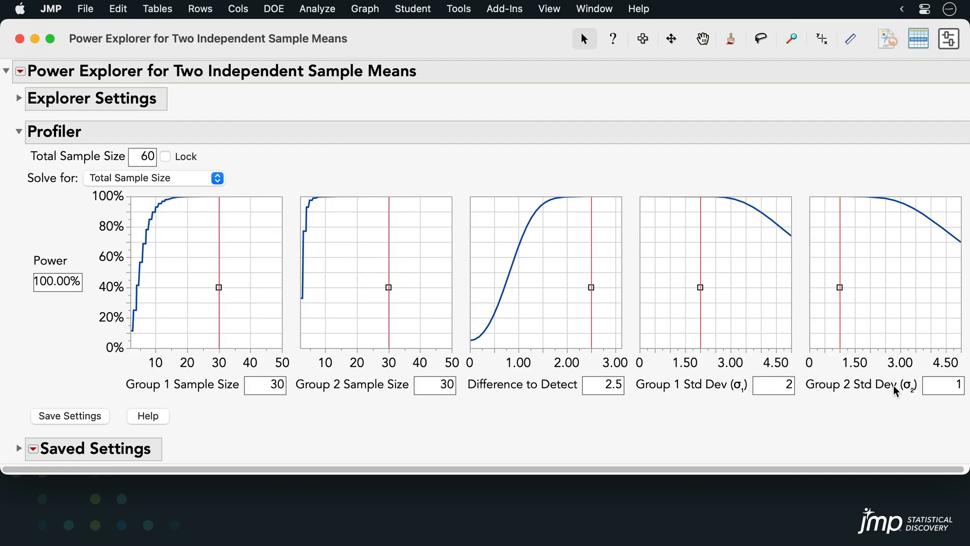
{"action": "type", "text": "2"}
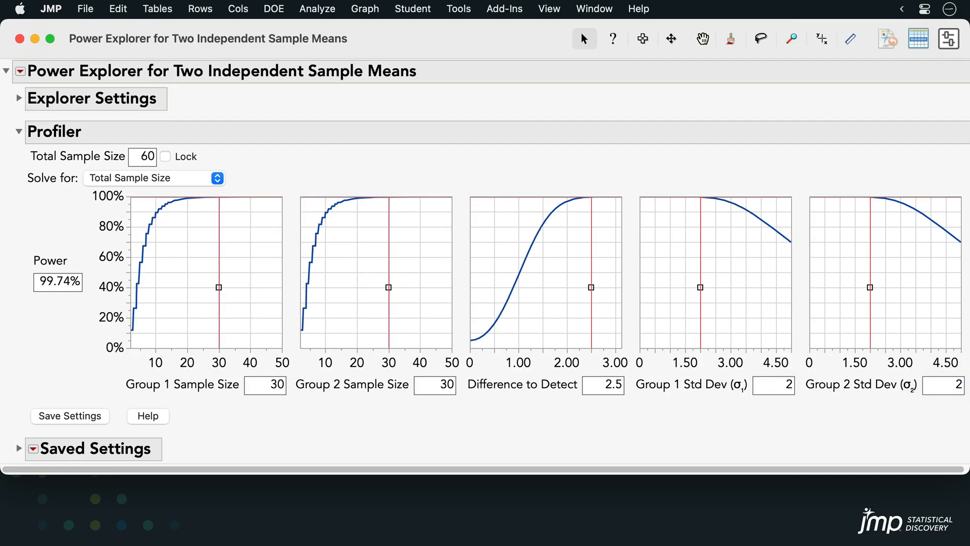
{"action": "mouse_move", "coordinate": [111, 289]}
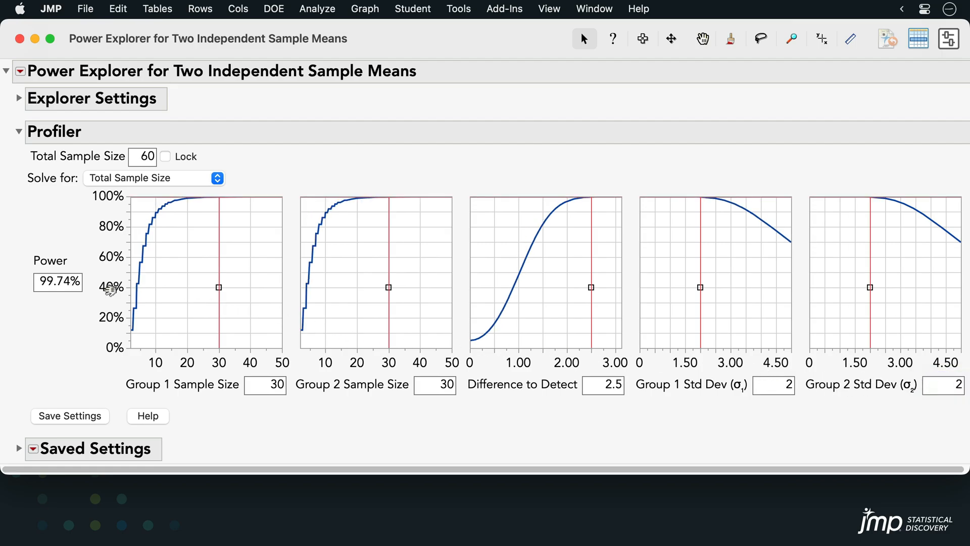
{"action": "type", "text": "80"}
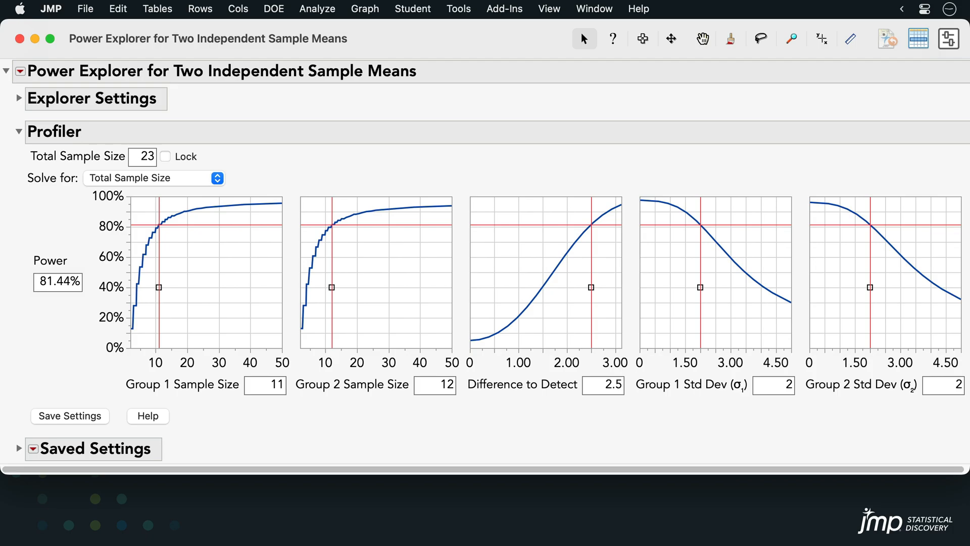
- Solve for Difference to Detect with 15 per group at 80.04% power, giving 2.1206
{"action": "left_click", "coordinate": [154, 178]}
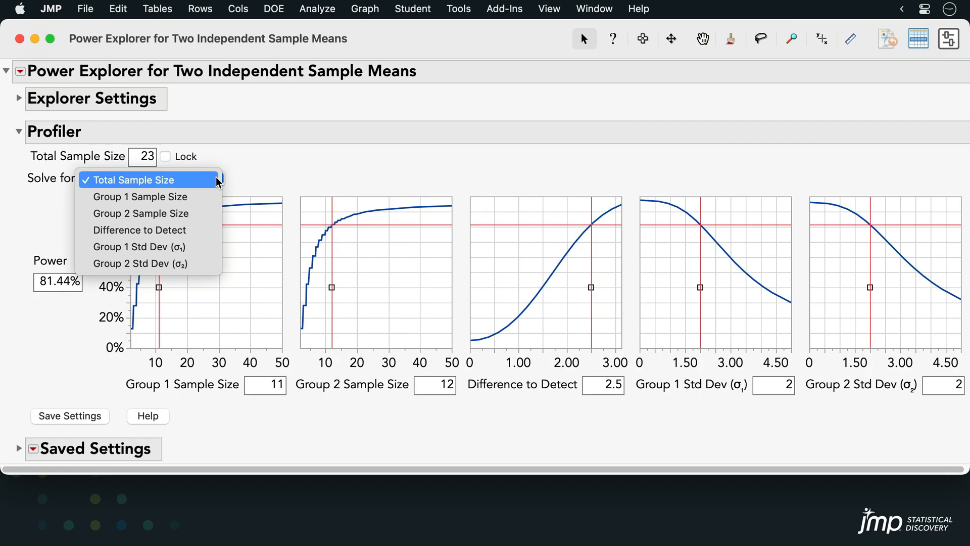
{"action": "mouse_move", "coordinate": [140, 213]}
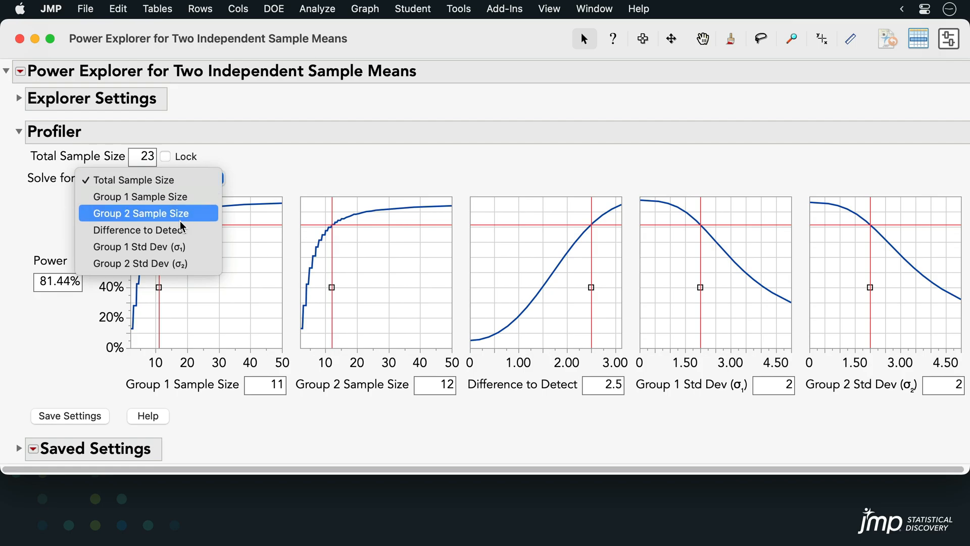
{"action": "left_click", "coordinate": [139, 229]}
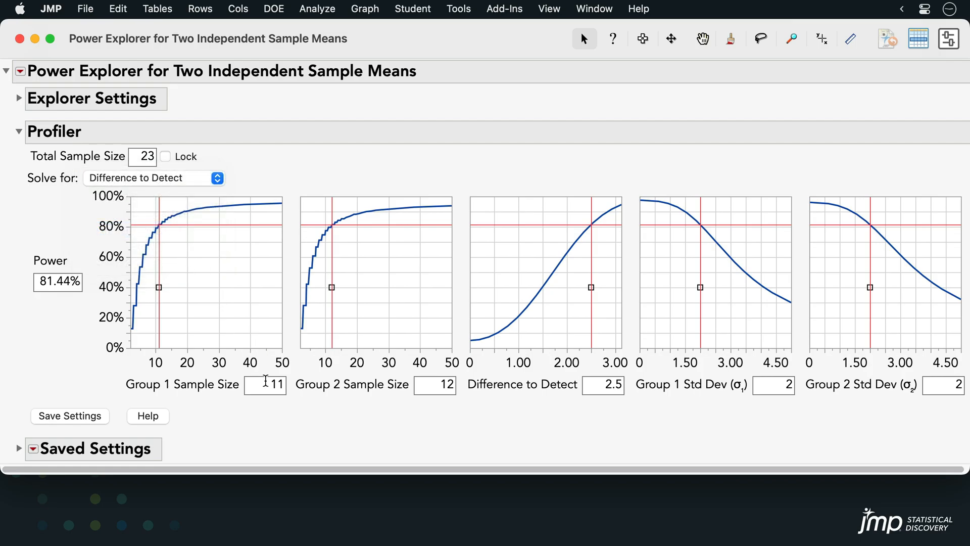
{"action": "type", "text": "15"}
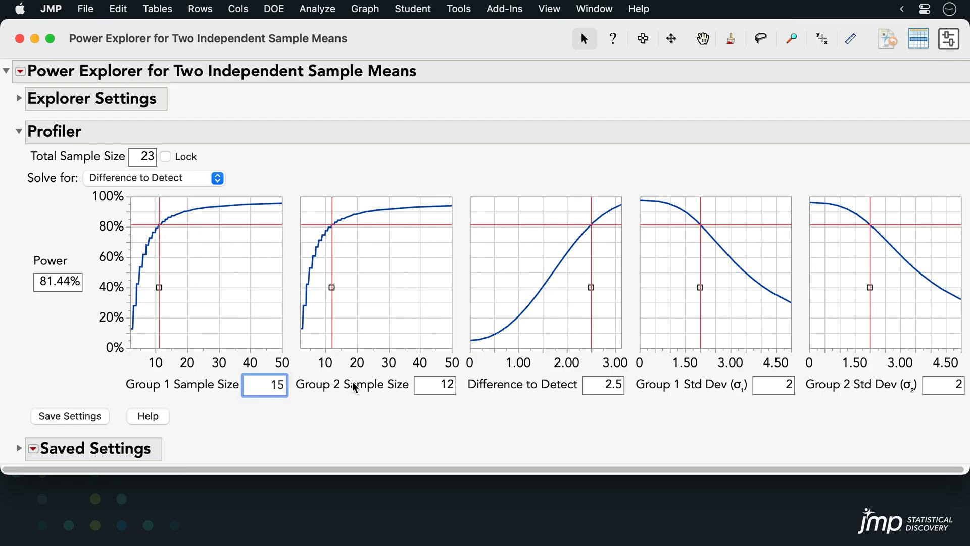
{"action": "type", "text": "15"}
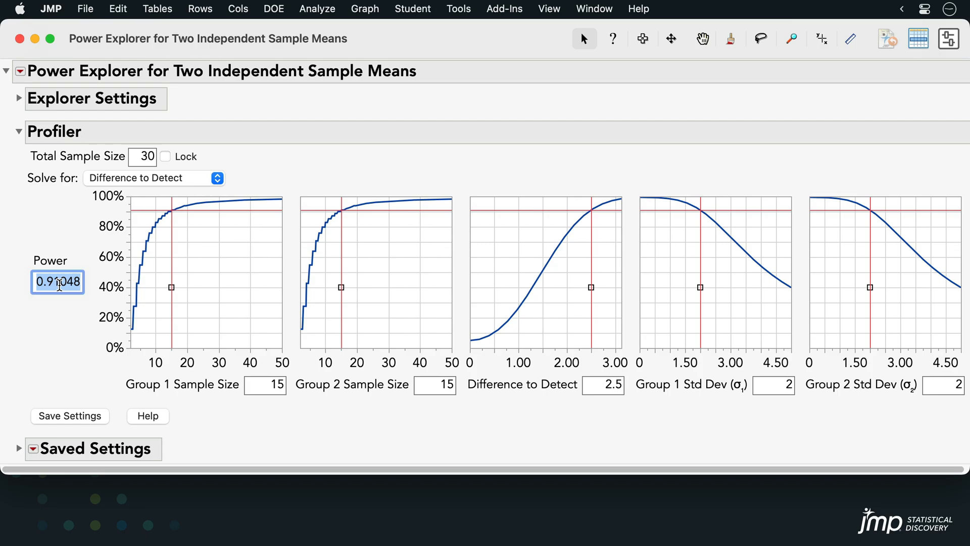
{"action": "type", "text": "80.04%"}
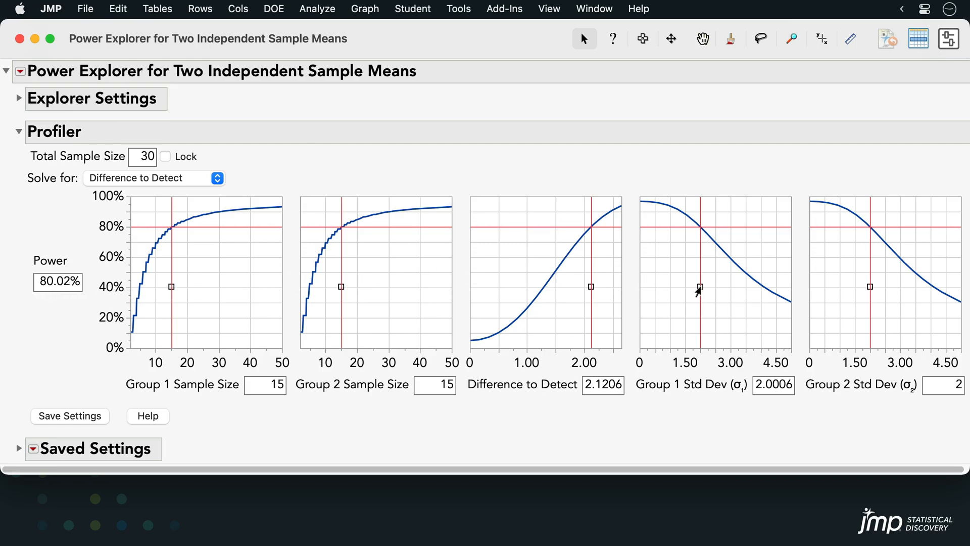
- Raise Group 1 Std Dev to about 4, dropping power to 41.72%
{"action": "left_click_drag", "start_coordinate": [699, 289], "coordinate": [712, 289]}
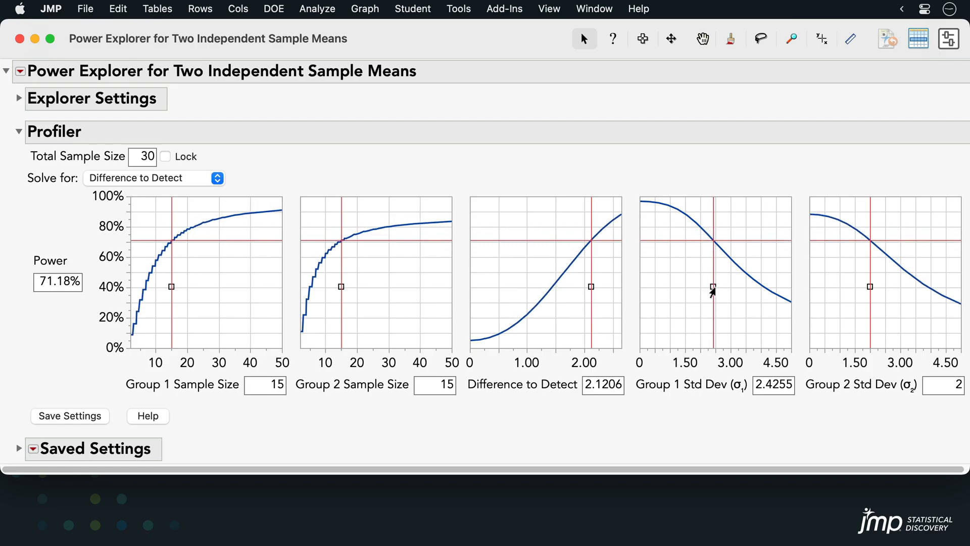
{"action": "left_click_drag", "start_coordinate": [712, 291], "coordinate": [728, 291]}
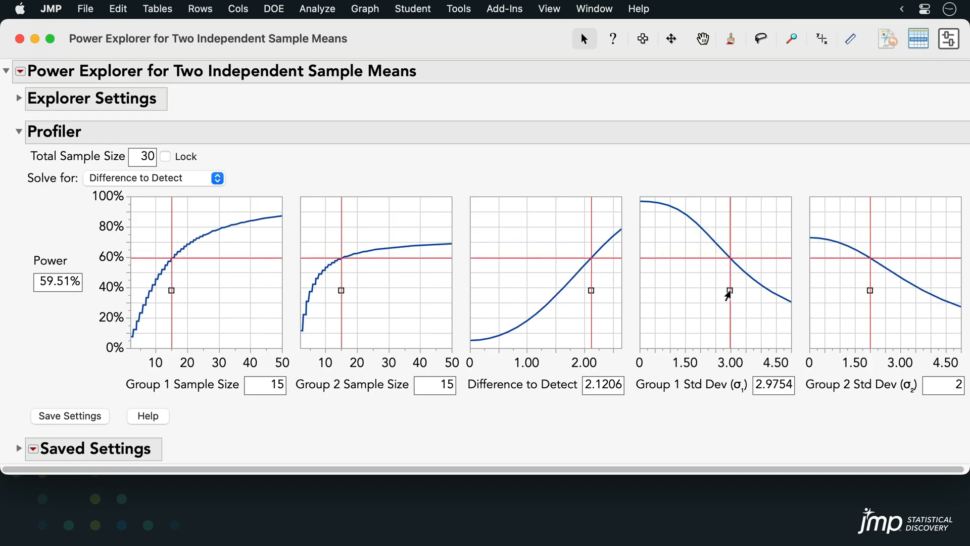
{"action": "left_click_drag", "start_coordinate": [731, 292], "coordinate": [747, 295]}
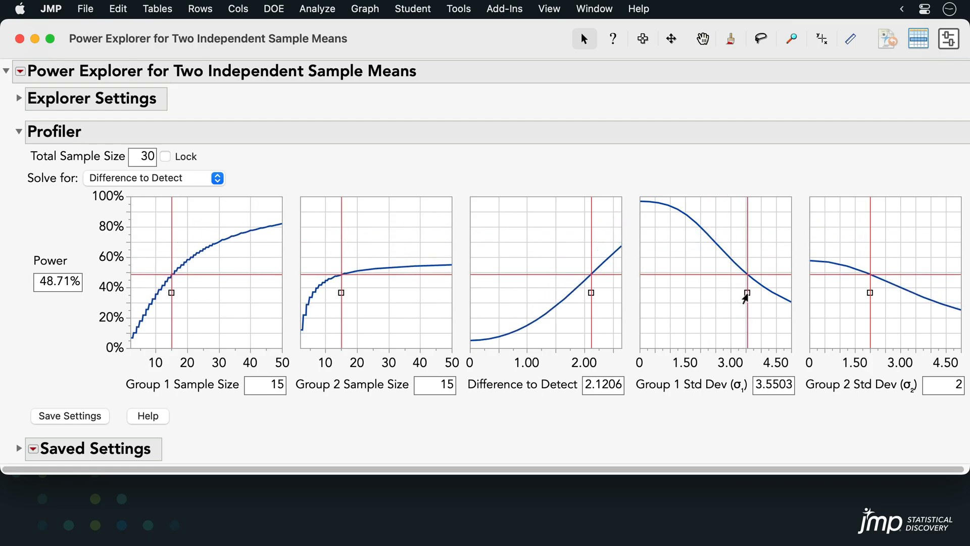
{"action": "left_click_drag", "start_coordinate": [746, 295], "coordinate": [760, 296]}
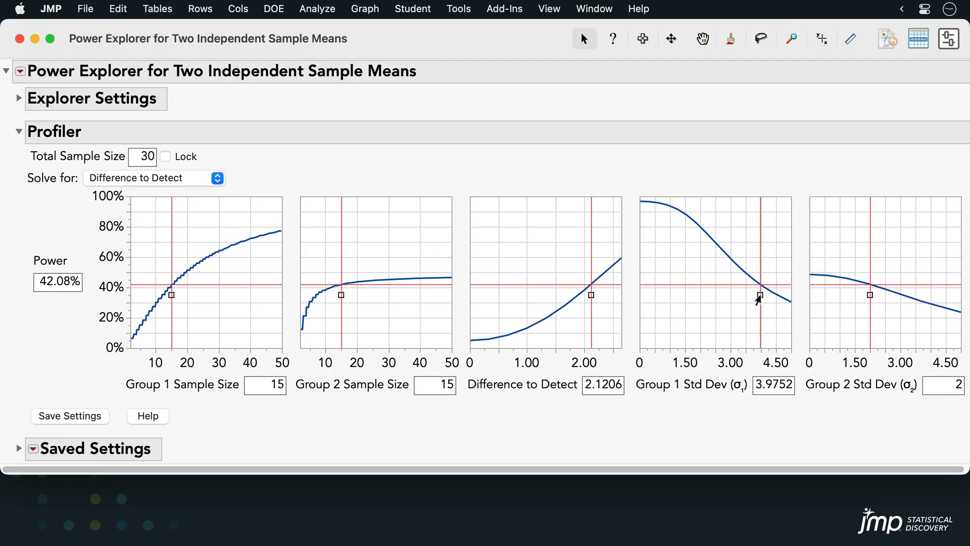
{"action": "left_click_drag", "start_coordinate": [758, 295], "coordinate": [759, 293]}
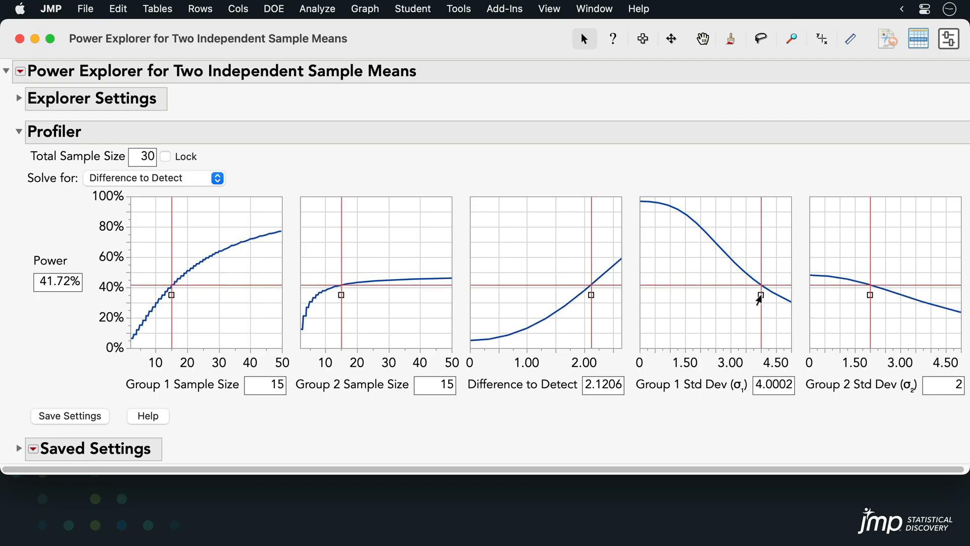
{"action": "mouse_move", "coordinate": [234, 199]}
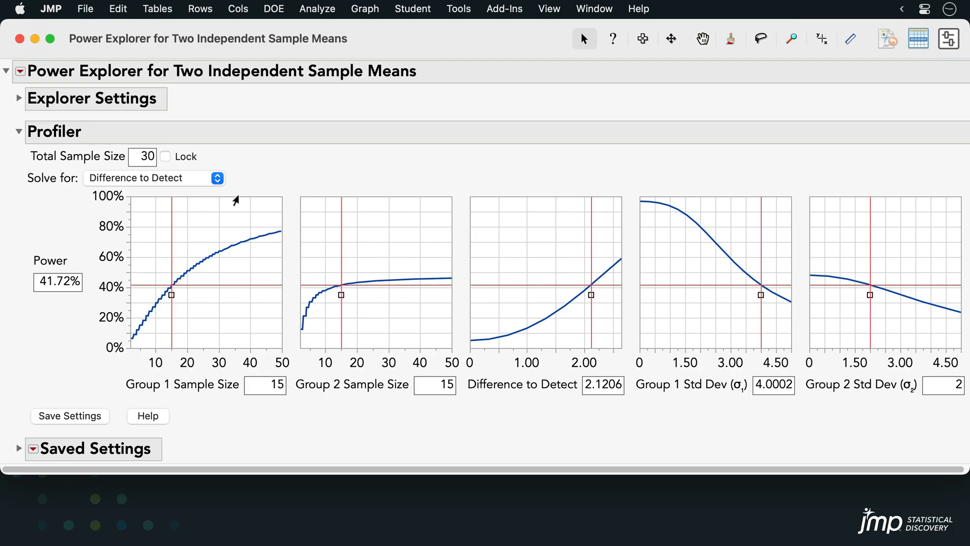
- Lock total sample size at 30 and explore group splits 14/16, 24/6, 22/8, 11/19
{"action": "left_click", "coordinate": [165, 156]}
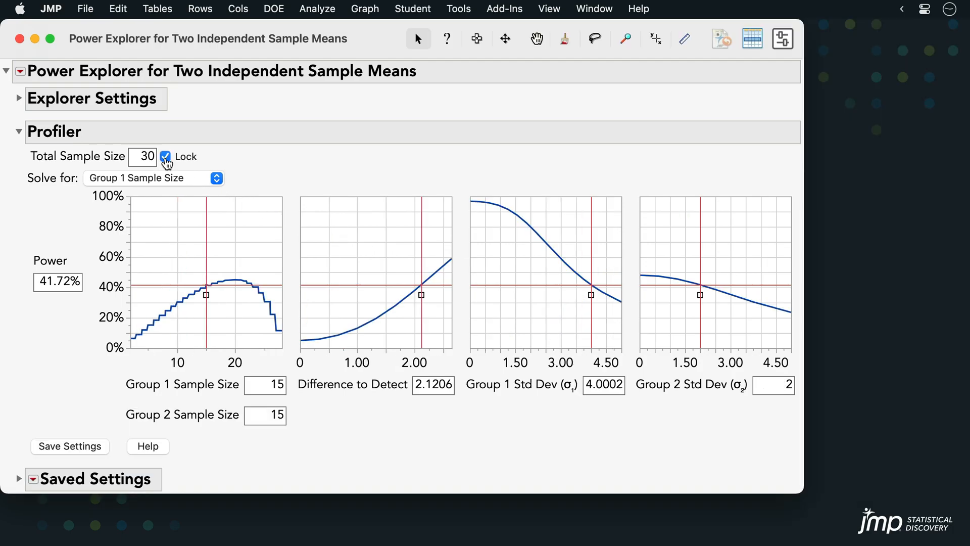
{"action": "left_click_drag", "start_coordinate": [206, 294], "coordinate": [201, 298]}
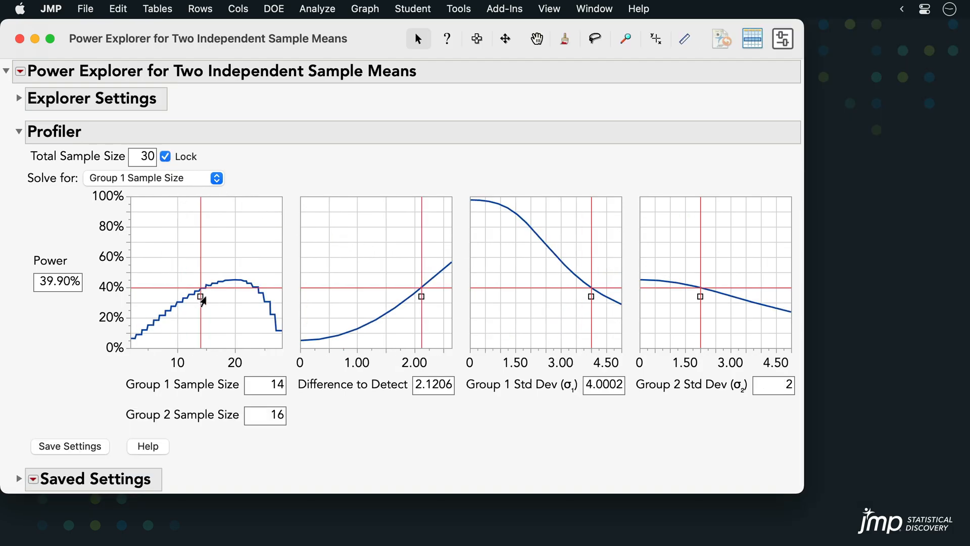
{"action": "left_click_drag", "start_coordinate": [201, 296], "coordinate": [258, 297]}
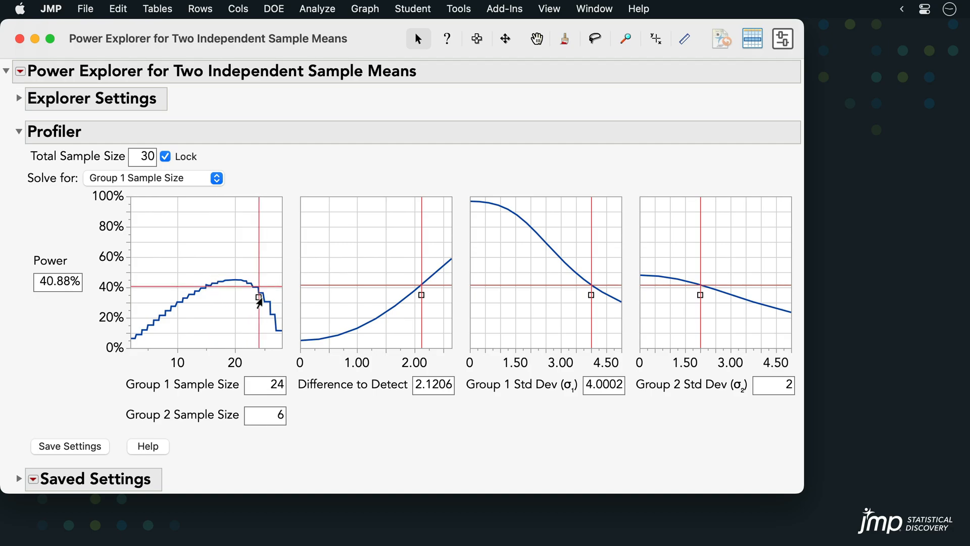
{"action": "left_click_drag", "start_coordinate": [258, 298], "coordinate": [245, 294]}
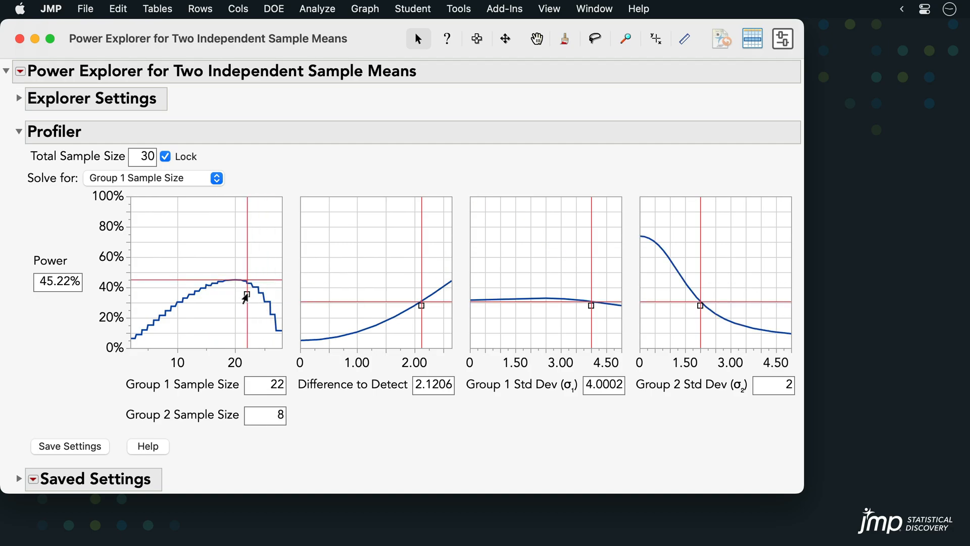
{"action": "left_click_drag", "start_coordinate": [245, 295], "coordinate": [181, 307]}
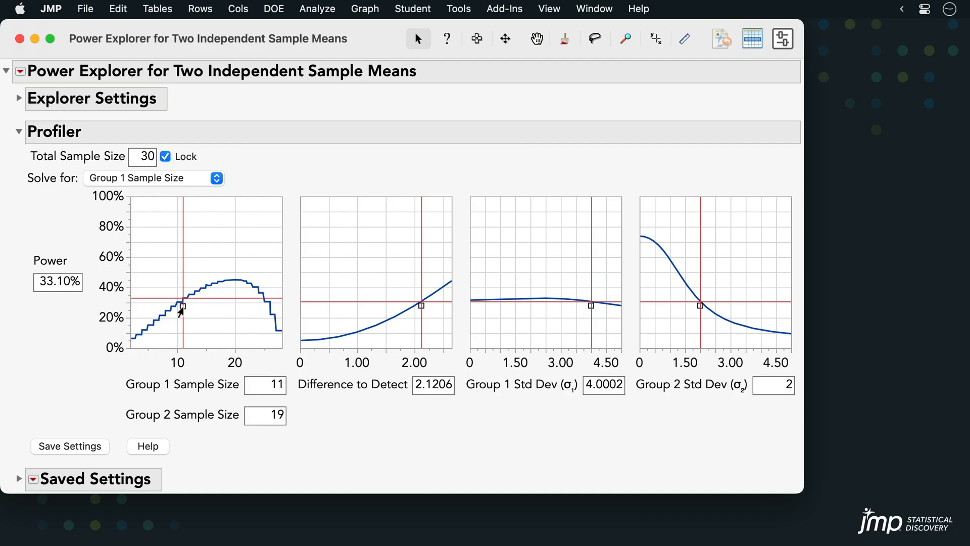
{"action": "left_click_drag", "start_coordinate": [182, 305], "coordinate": [204, 299]}
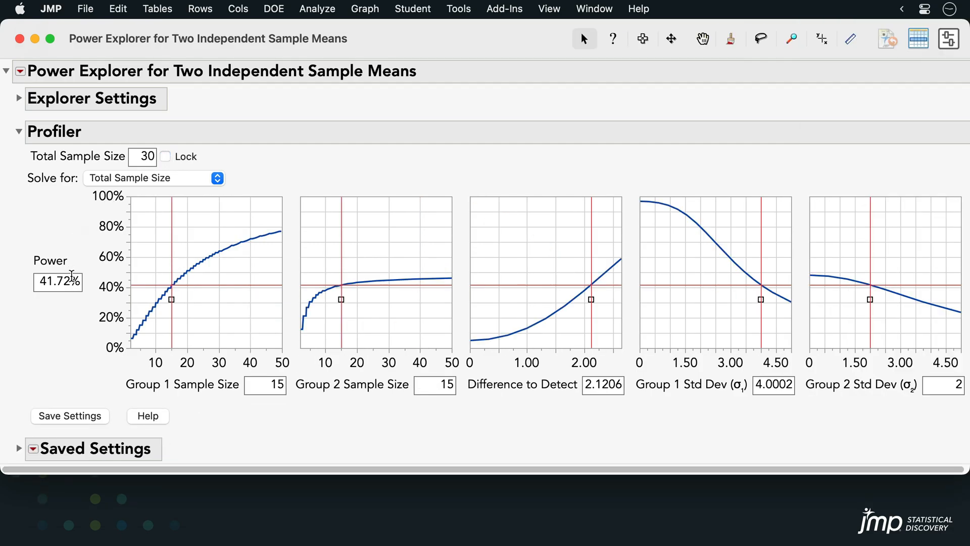
- Save settings for 80% power (74 total) and for 90 total samples
{"action": "type", "text": "80.83%"}
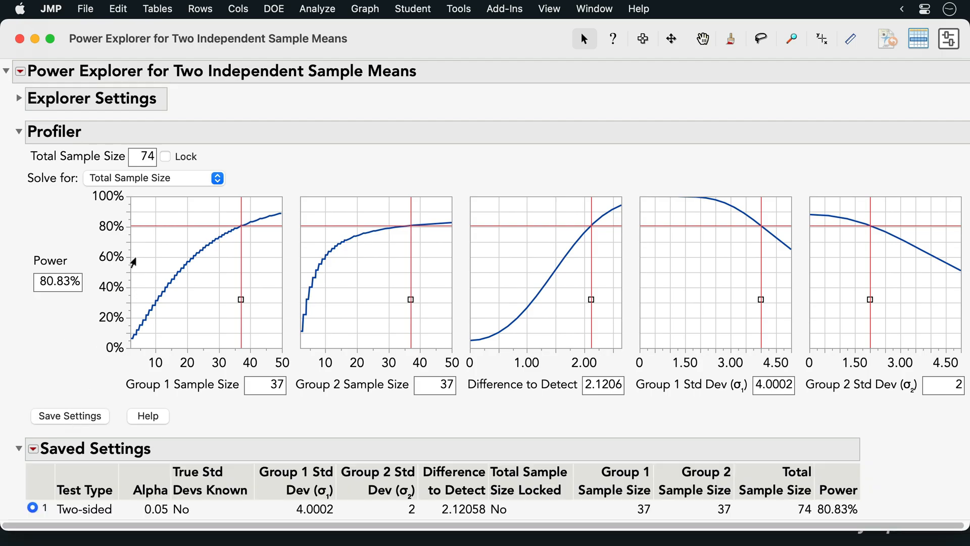
{"action": "left_click", "coordinate": [141, 157]}
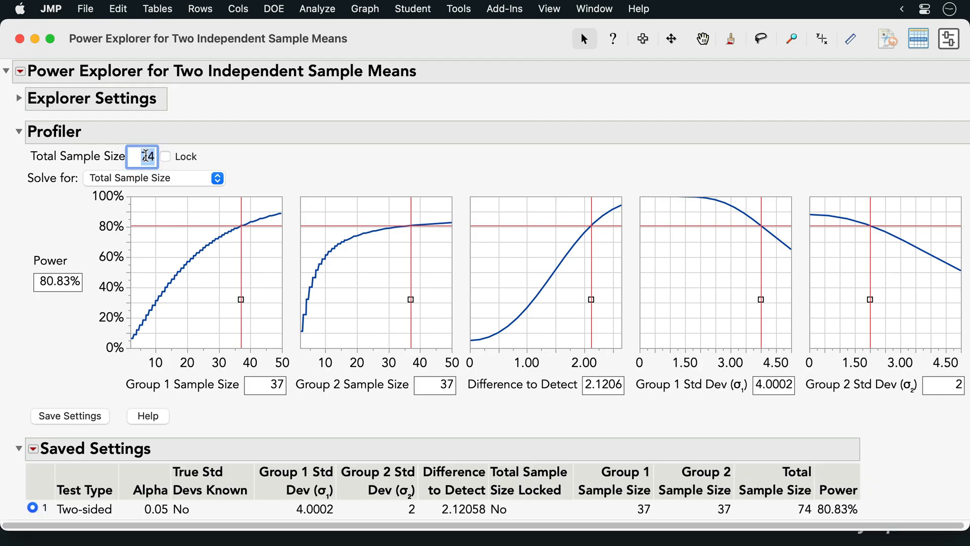
{"action": "type", "text": "90"}
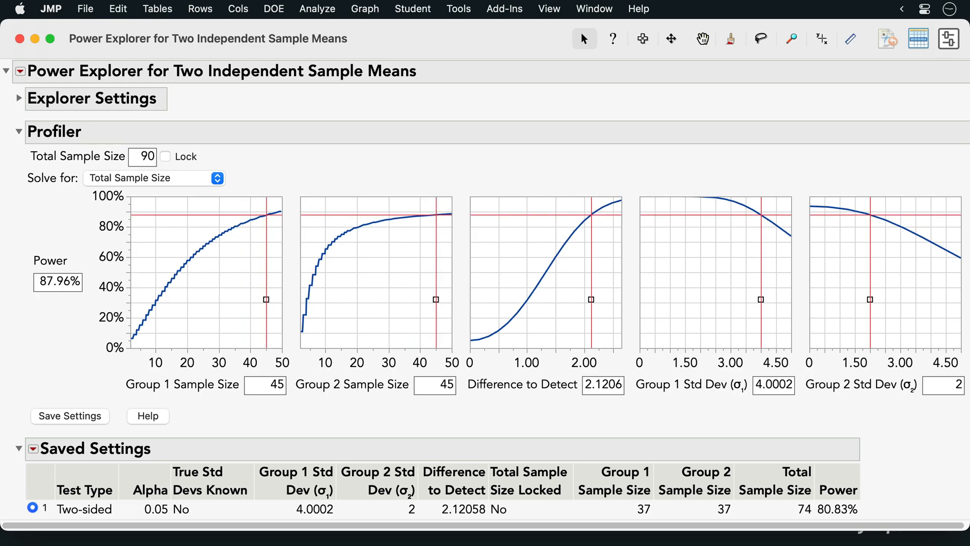
{"action": "left_click", "coordinate": [70, 415]}
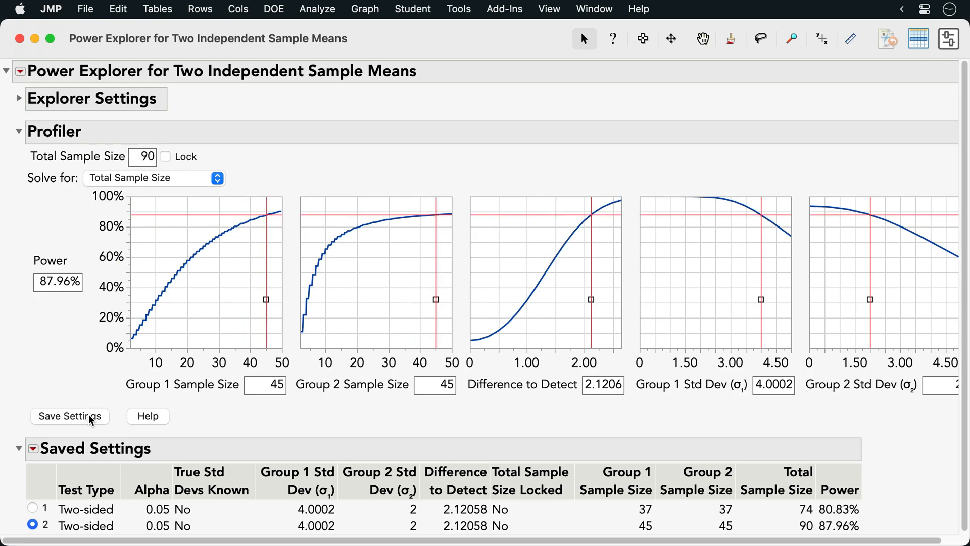
- Restore the saved 74-sample row, then the saved 90-sample row
{"action": "left_click", "coordinate": [32, 507]}
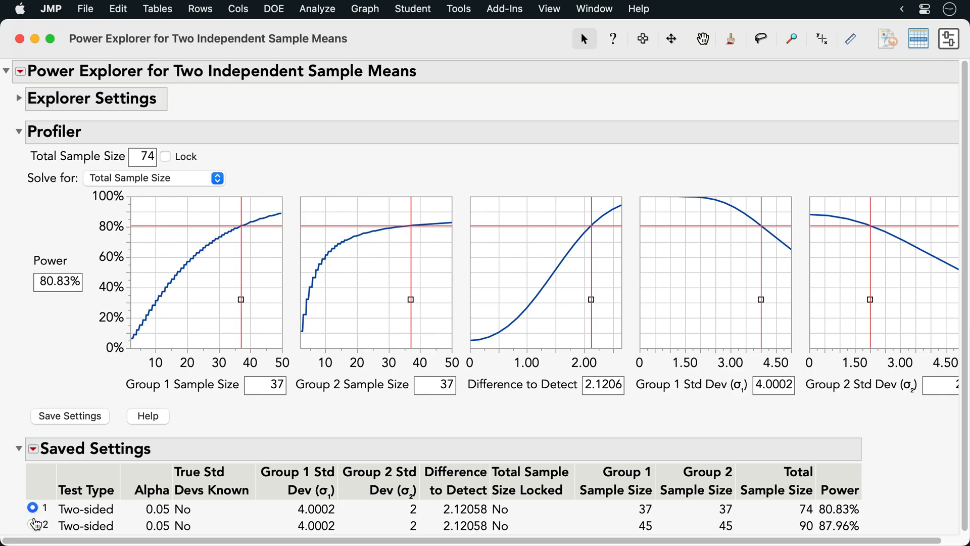
{"action": "left_click", "coordinate": [33, 525]}
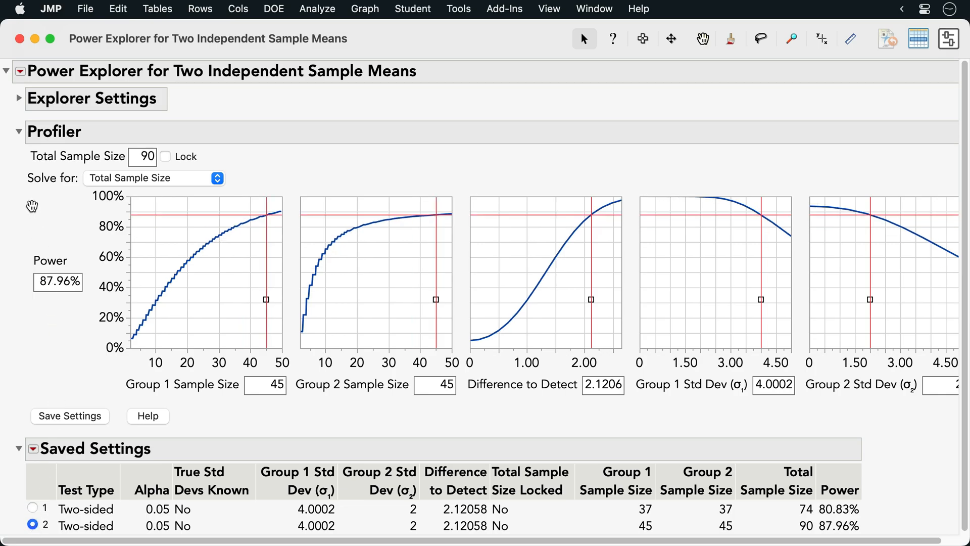
{"action": "left_click", "coordinate": [20, 71]}
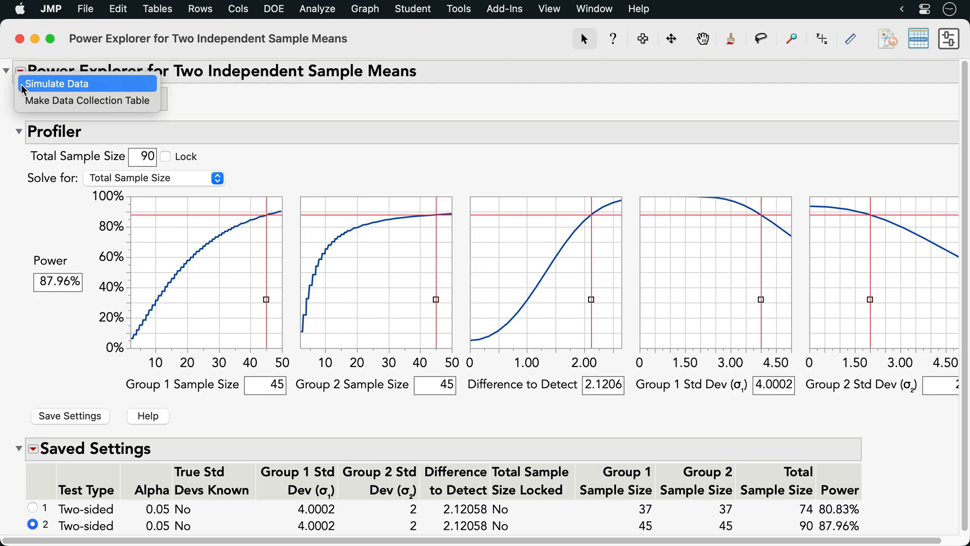
{"action": "mouse_move", "coordinate": [87, 100]}
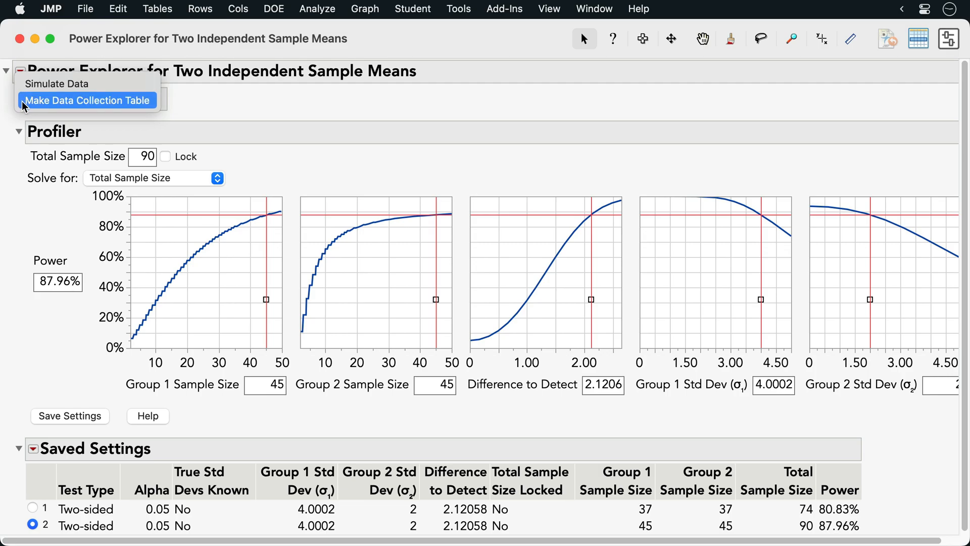